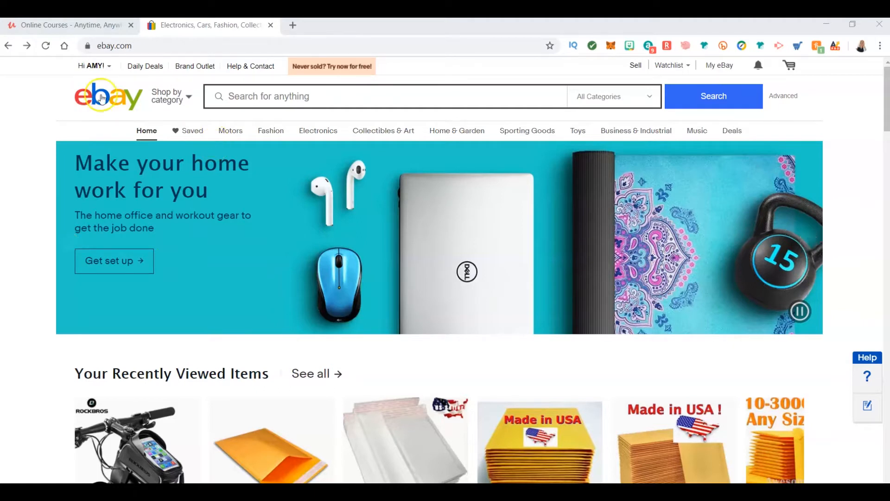
{"action": "mouse_move", "coordinate": [458, 134]}
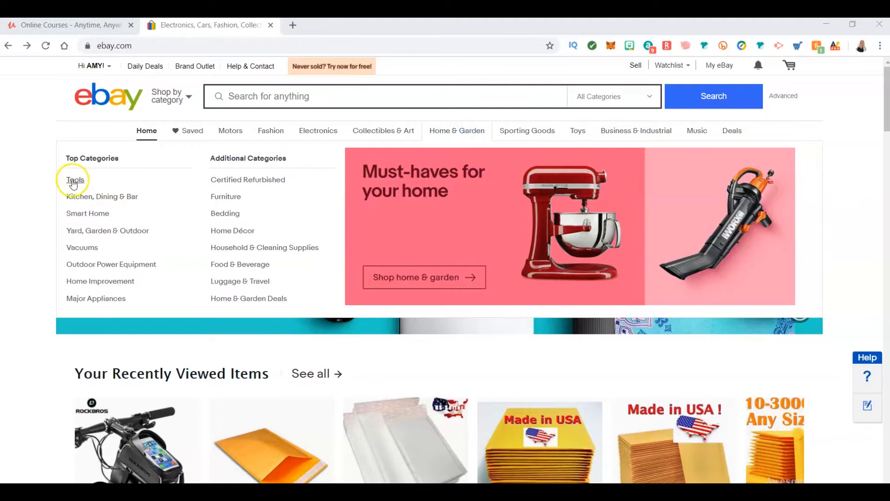
Go from Home & Garden's Tools category into the Power Tools category
{"action": "left_click", "coordinate": [73, 179]}
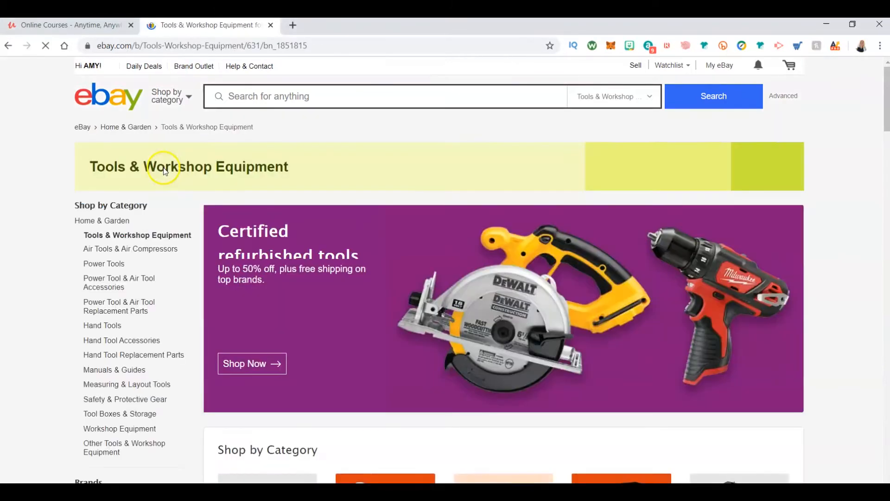
{"action": "scroll", "scroll_direction": "down", "scroll_amount": 3}
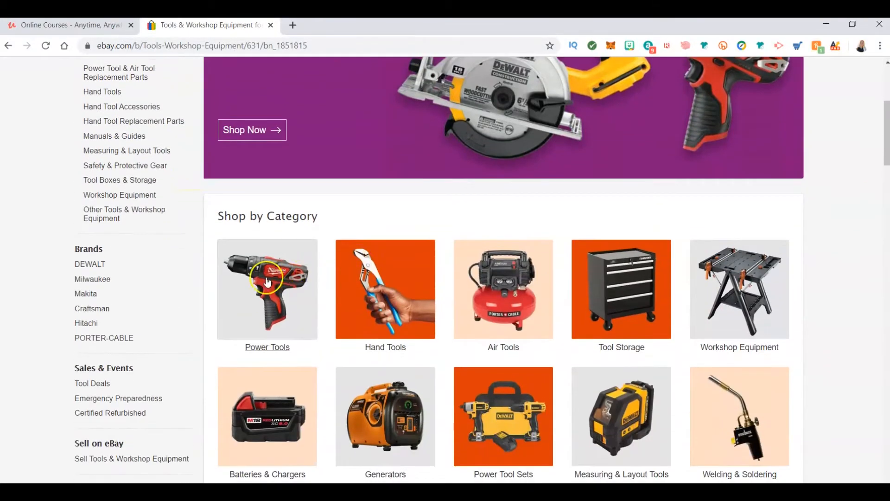
{"action": "left_click", "coordinate": [267, 283]}
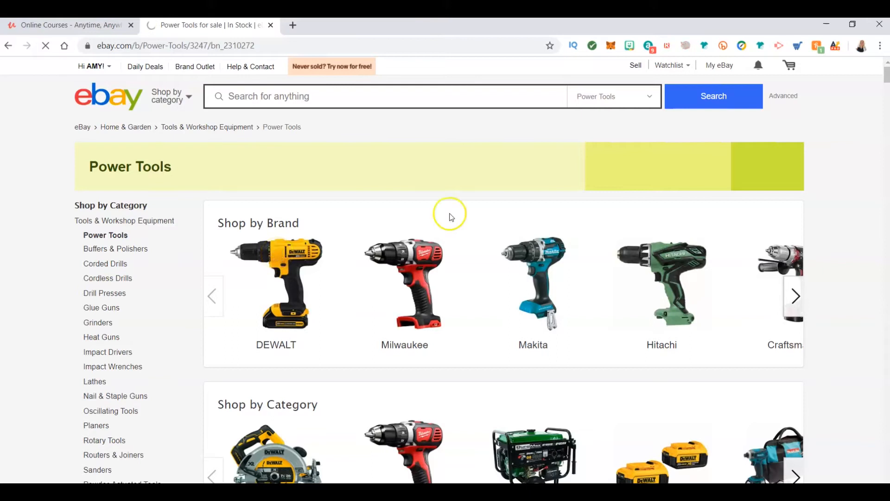
Narrow Power Tools to the DEWALT brand and browse its 32,721 results
{"action": "left_click", "coordinate": [275, 284]}
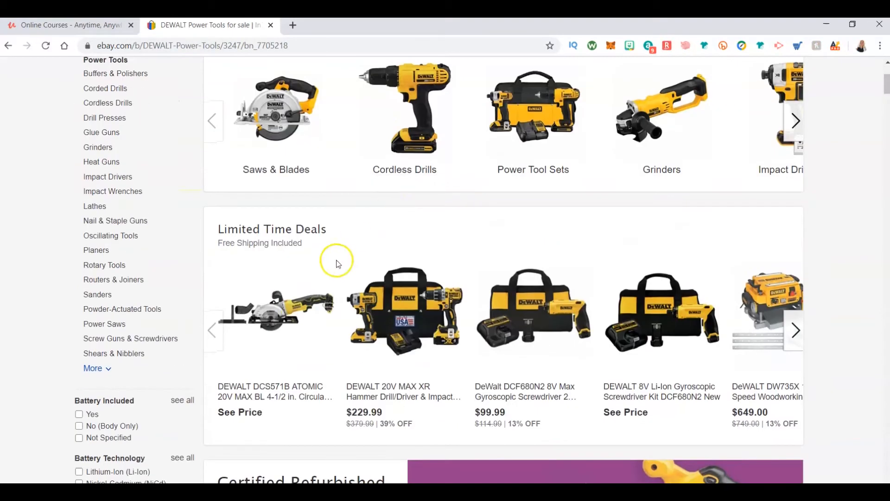
{"action": "scroll", "scroll_direction": "down", "scroll_amount": 3}
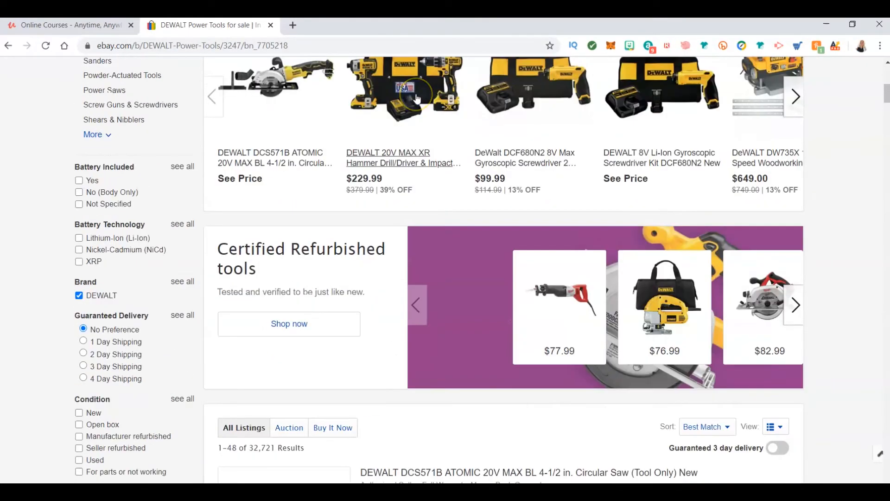
{"action": "scroll", "scroll_direction": "up", "scroll_amount": 3}
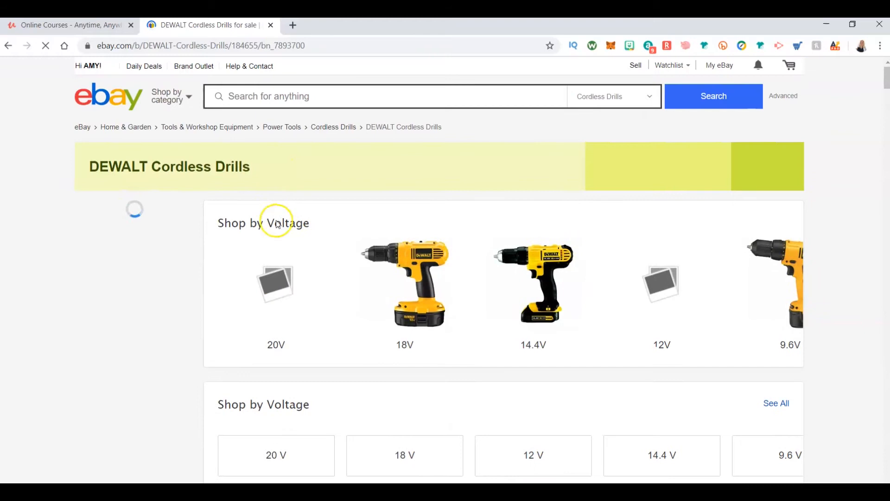
{"action": "scroll", "scroll_direction": "down", "scroll_amount": 3}
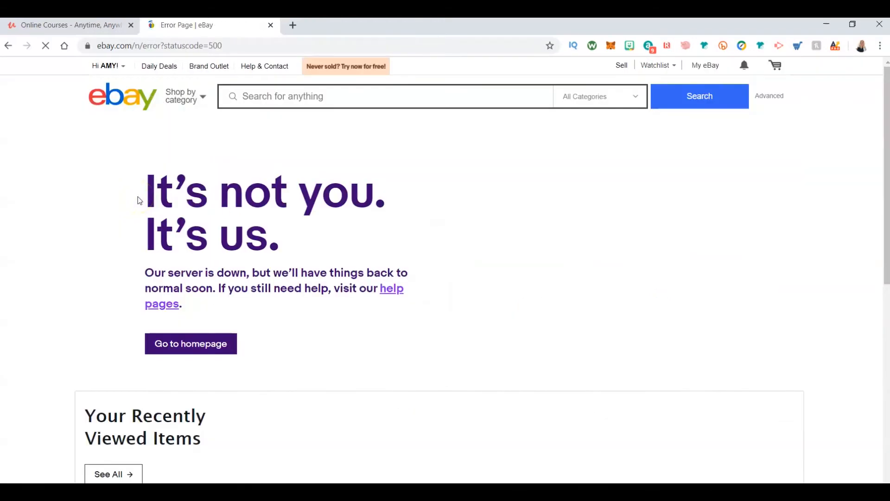
{"action": "scroll", "scroll_direction": "down", "scroll_amount": 3}
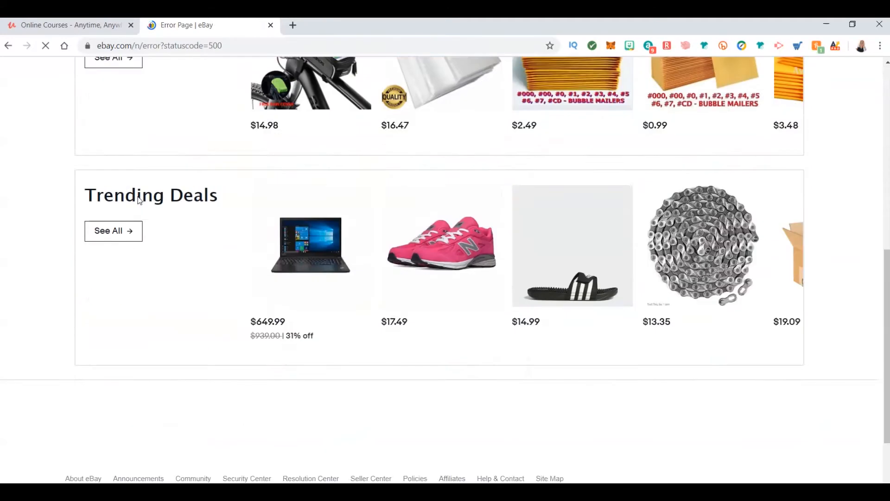
{"action": "scroll", "scroll_direction": "up", "scroll_amount": 3}
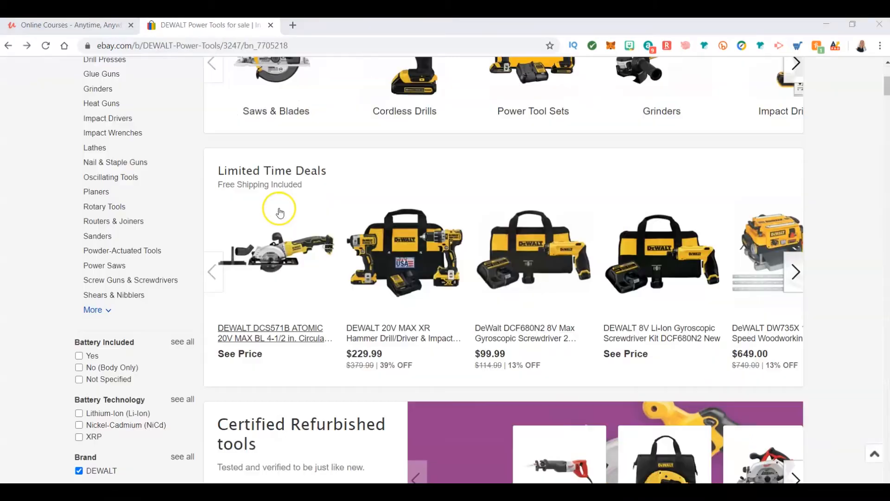
{"action": "scroll", "scroll_direction": "up", "scroll_amount": 3}
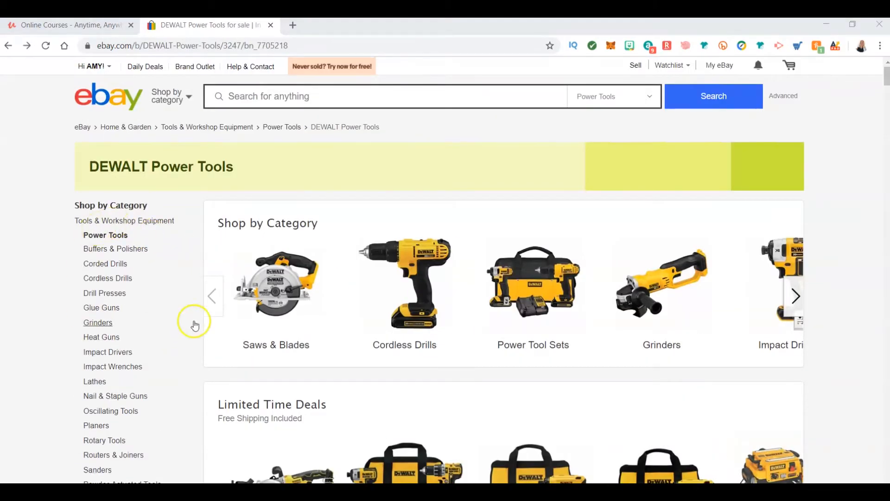
{"action": "mouse_move", "coordinate": [124, 251]}
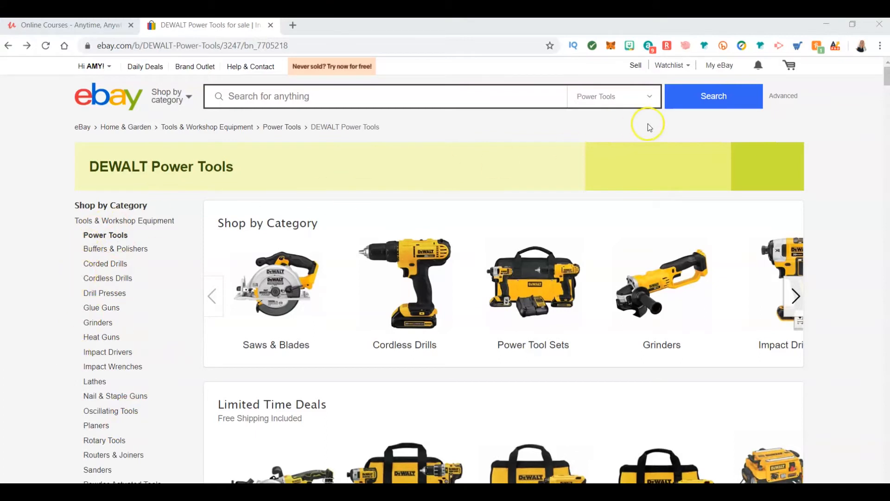
Filter DEWALT power tools to Condition: New and Completed Items only
{"action": "scroll", "scroll_direction": "down", "scroll_amount": 3}
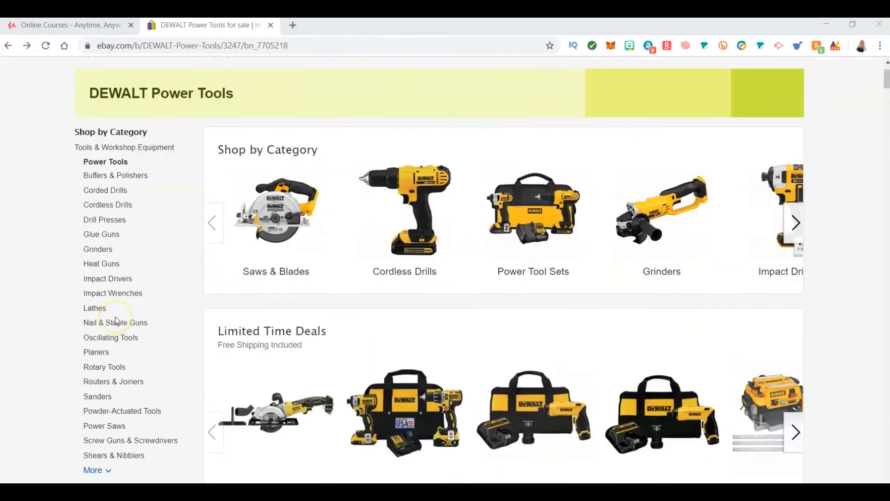
{"action": "scroll", "scroll_direction": "down", "scroll_amount": 3}
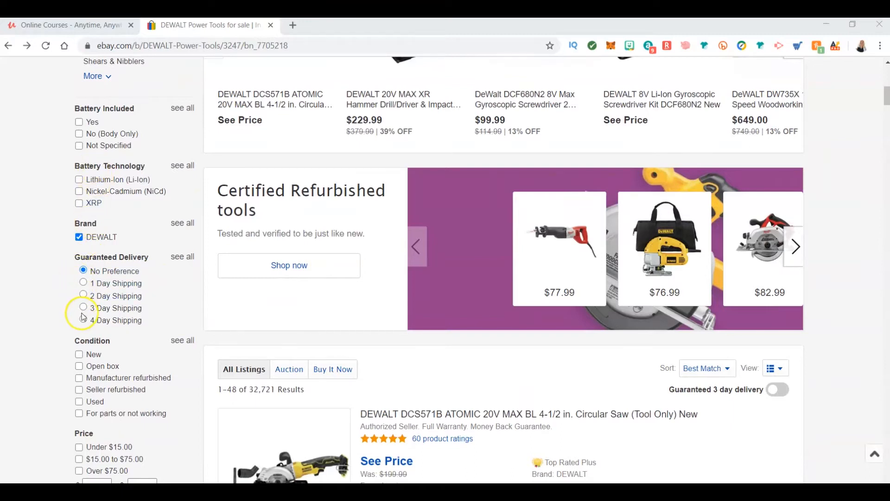
{"action": "scroll", "scroll_direction": "down", "scroll_amount": 3}
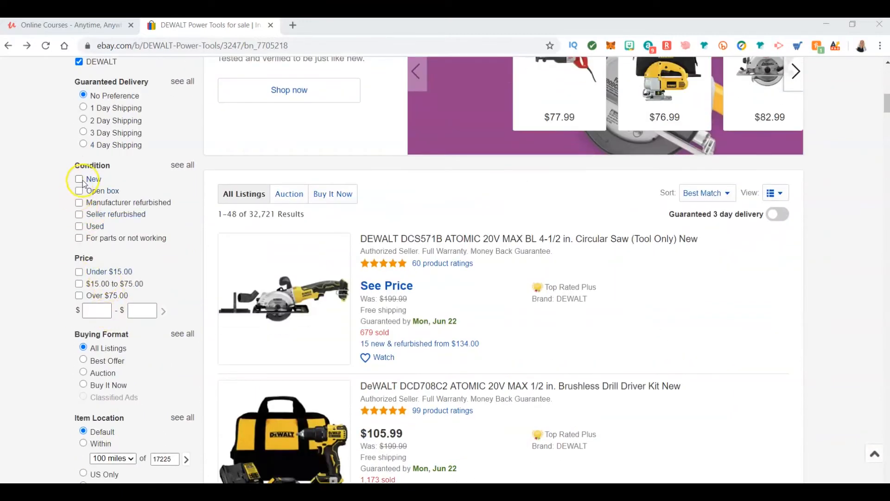
{"action": "left_click", "coordinate": [79, 180]}
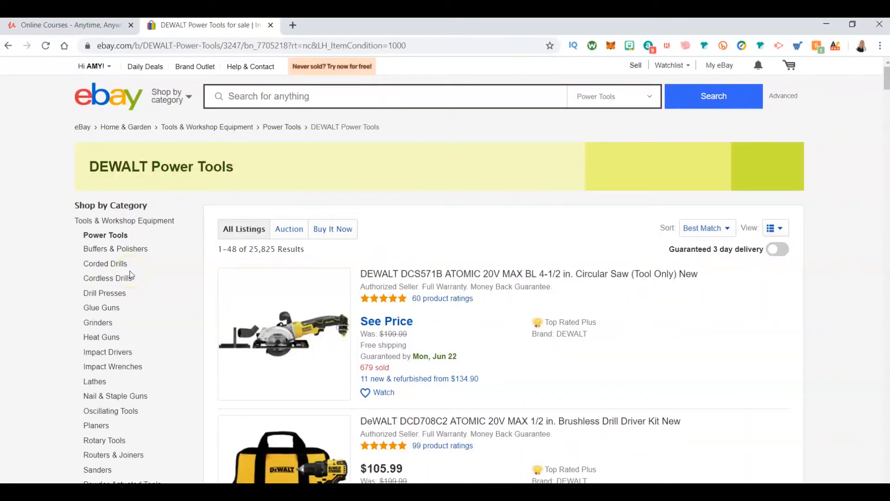
{"action": "scroll", "scroll_direction": "down", "scroll_amount": 3}
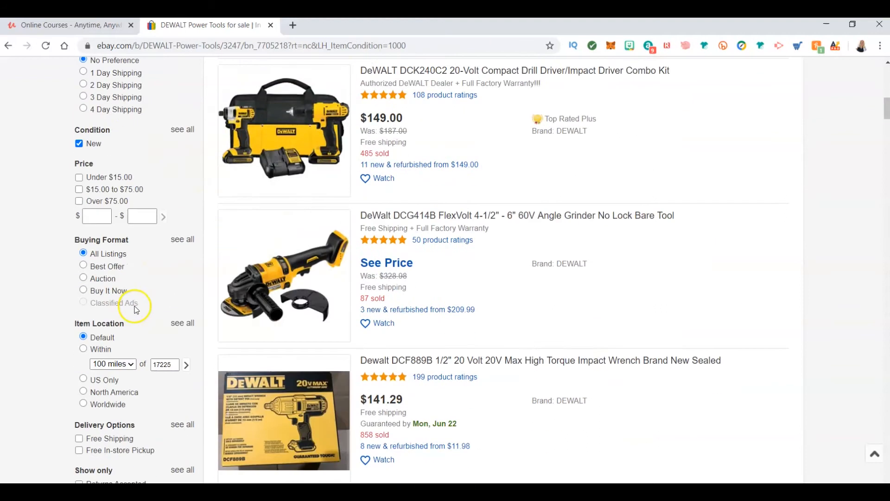
{"action": "scroll", "scroll_direction": "down", "scroll_amount": 3}
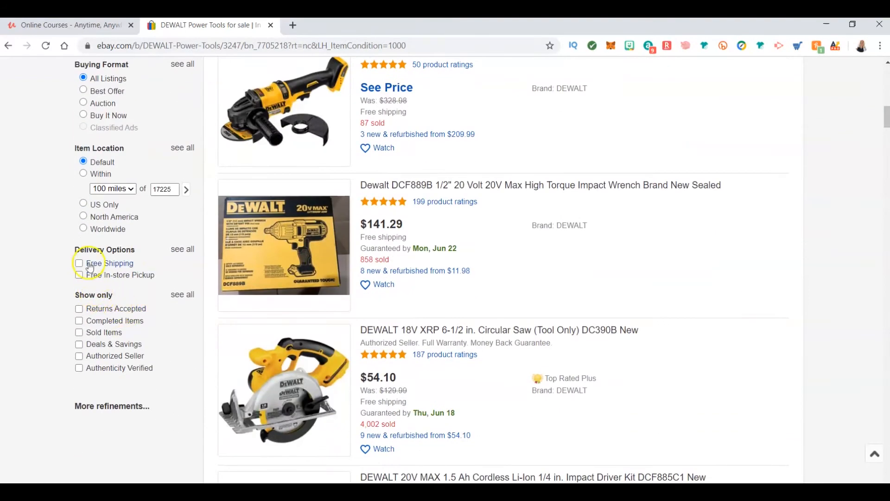
{"action": "mouse_move", "coordinate": [79, 320]}
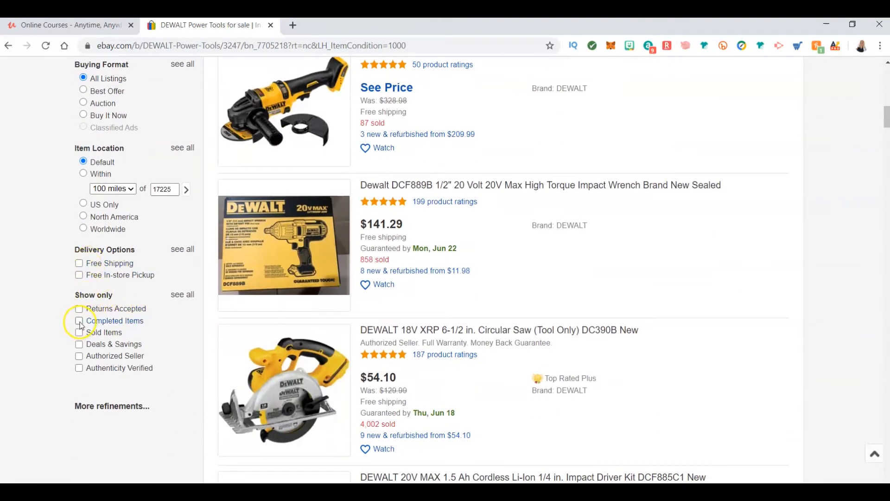
{"action": "left_click", "coordinate": [79, 320]}
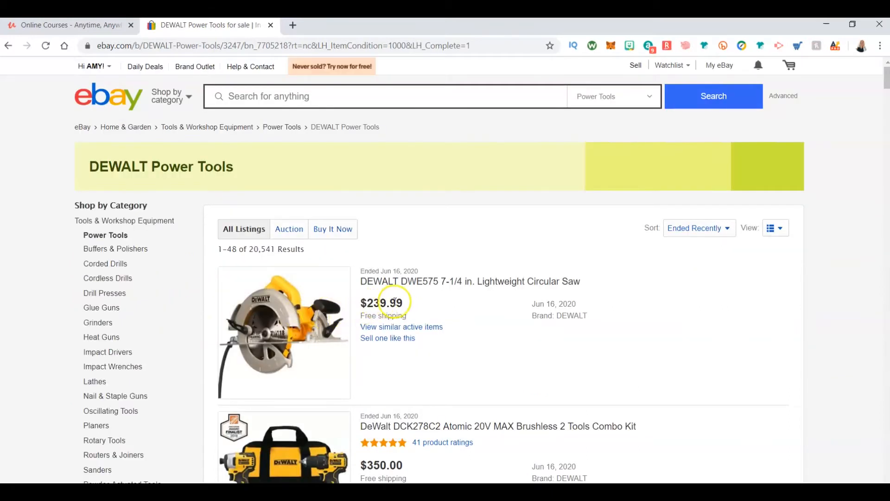
{"action": "double_click", "coordinate": [382, 303]}
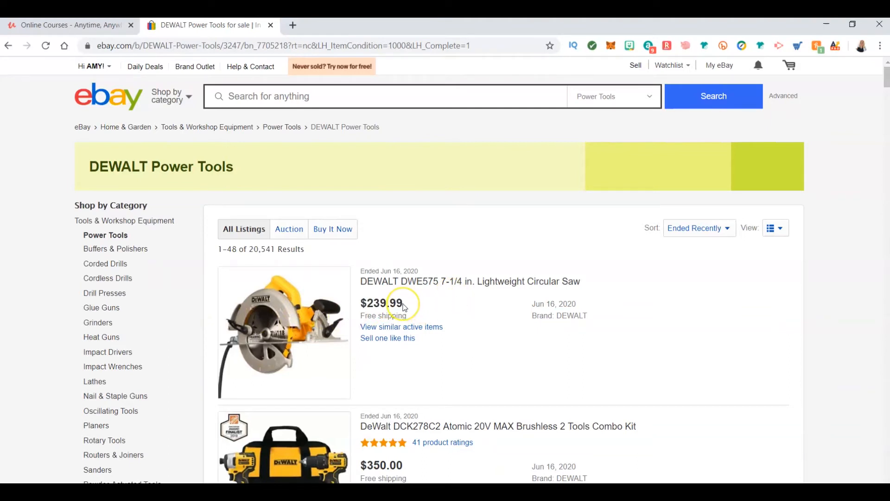
{"action": "scroll", "scroll_direction": "down", "scroll_amount": 3}
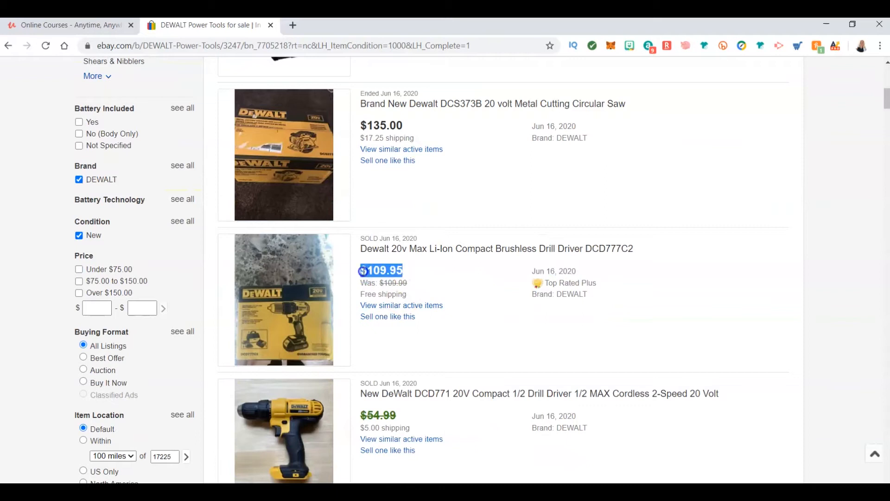
{"action": "scroll", "scroll_direction": "down", "scroll_amount": 3}
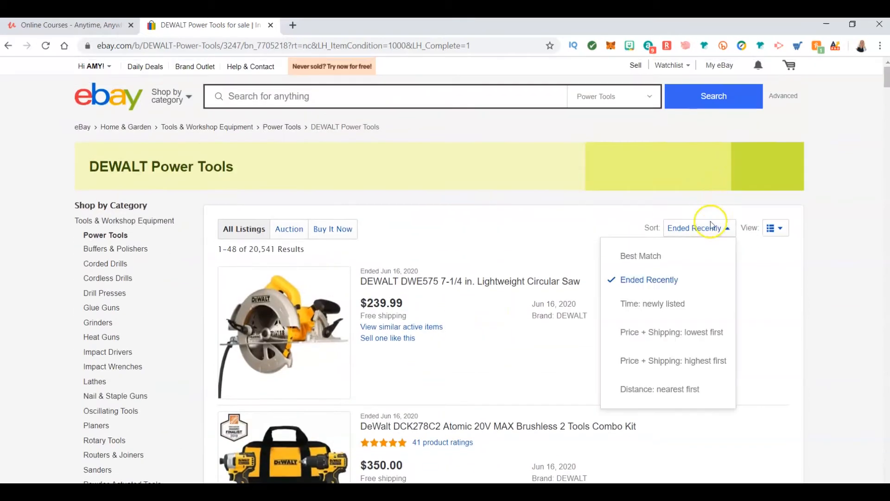
{"action": "mouse_move", "coordinate": [659, 364]}
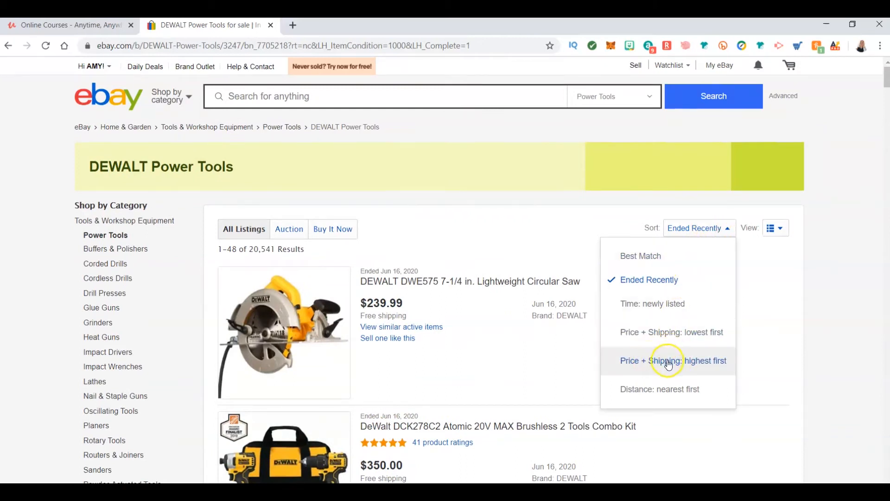
Sort the completed listings by Price + Shipping: highest first
{"action": "left_click", "coordinate": [672, 360]}
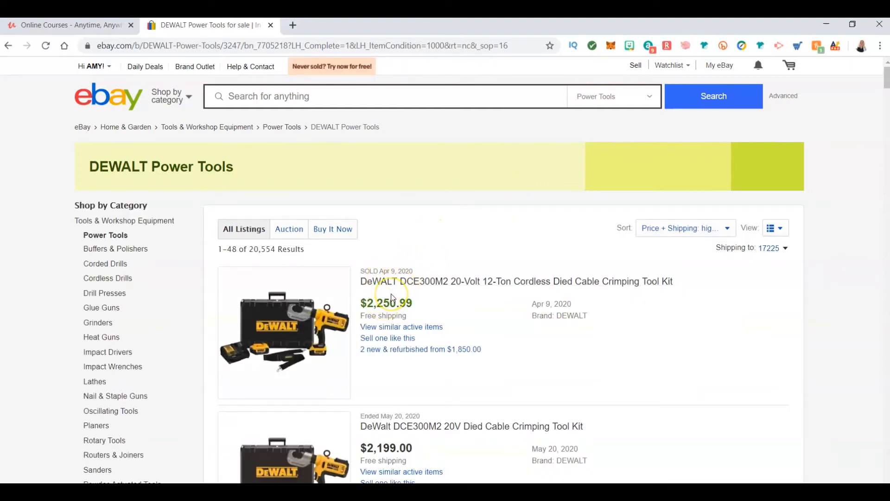
{"action": "scroll", "scroll_direction": "down", "scroll_amount": 3}
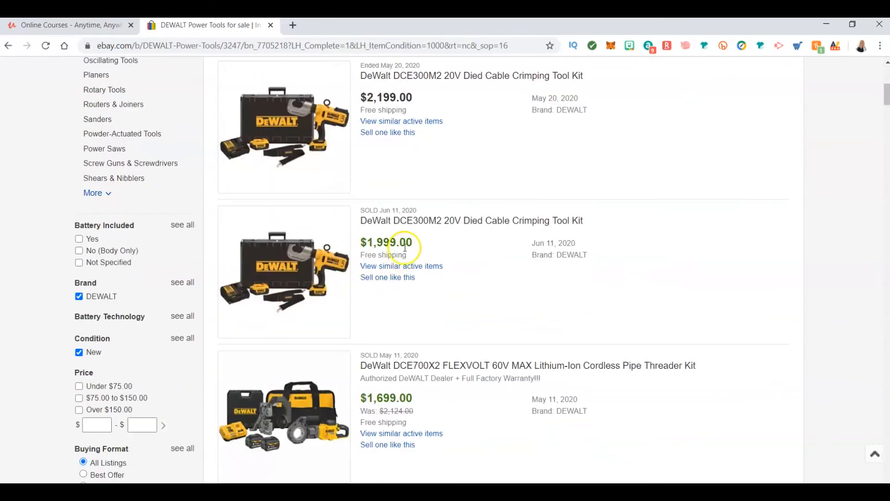
{"action": "scroll", "scroll_direction": "down", "scroll_amount": 3}
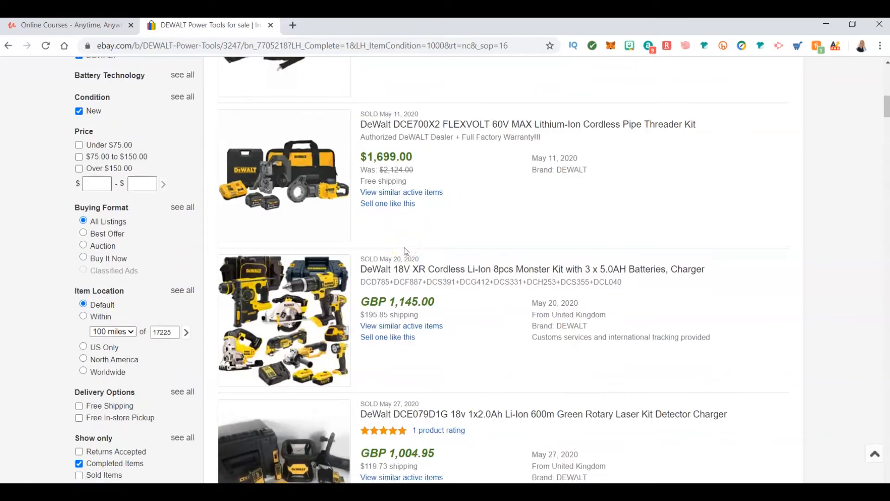
{"action": "scroll", "scroll_direction": "down", "scroll_amount": 3}
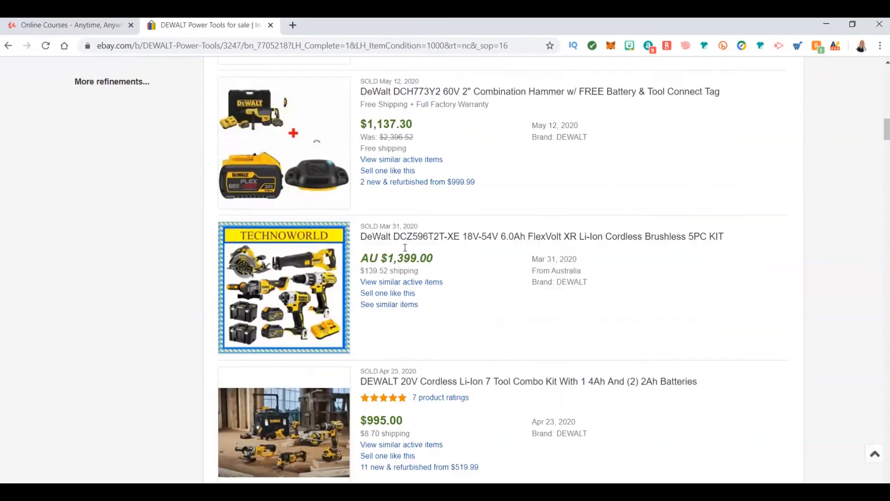
{"action": "scroll", "scroll_direction": "down", "scroll_amount": 3}
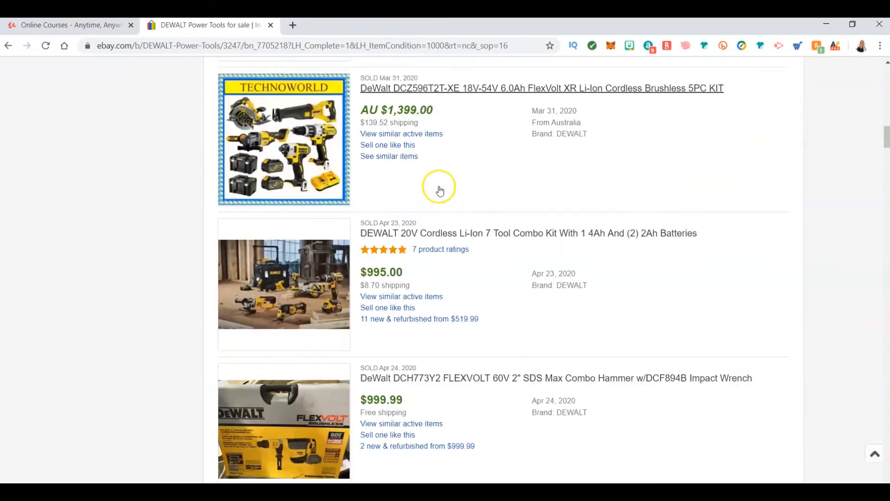
{"action": "scroll", "scroll_direction": "down", "scroll_amount": 3}
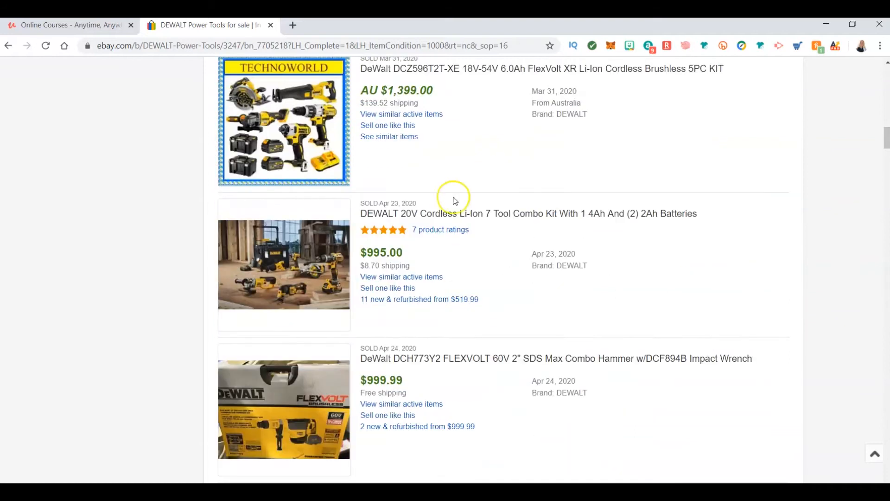
{"action": "mouse_move", "coordinate": [358, 217]}
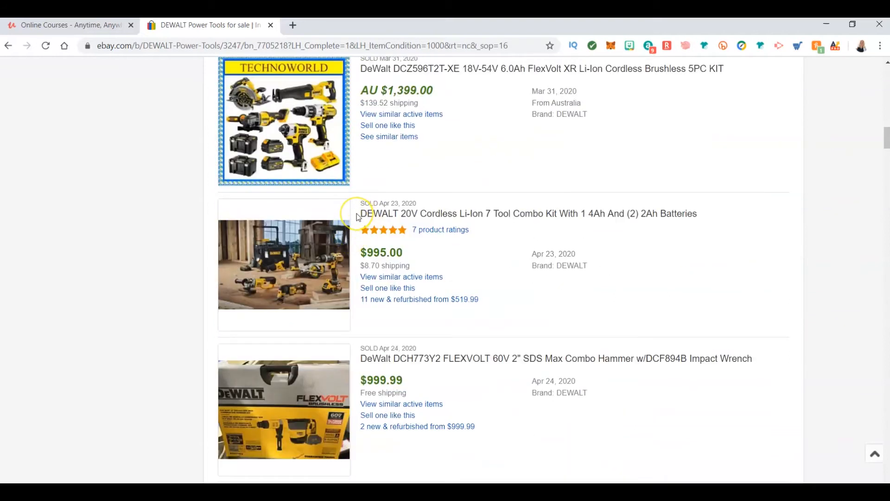
{"action": "scroll", "scroll_direction": "down", "scroll_amount": 3}
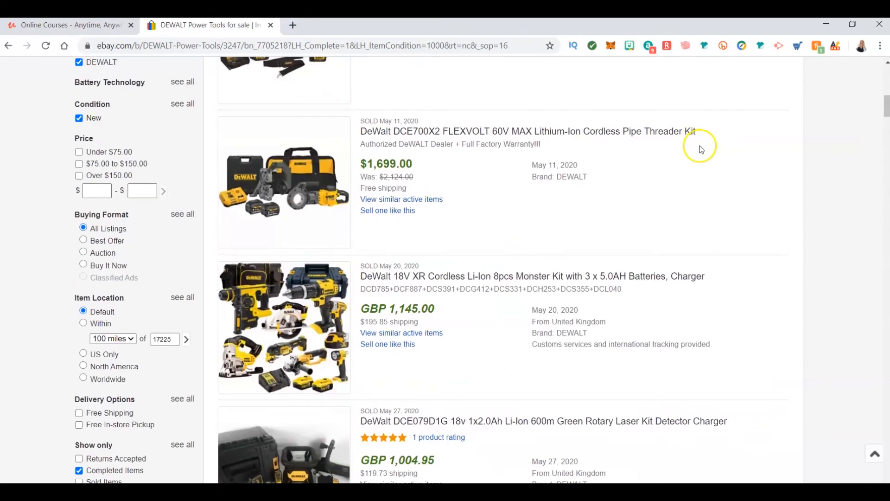
Sort the completed DEWALT listings by Ended Recently and browse the June 16, 2020 sales
{"action": "left_click", "coordinate": [684, 228]}
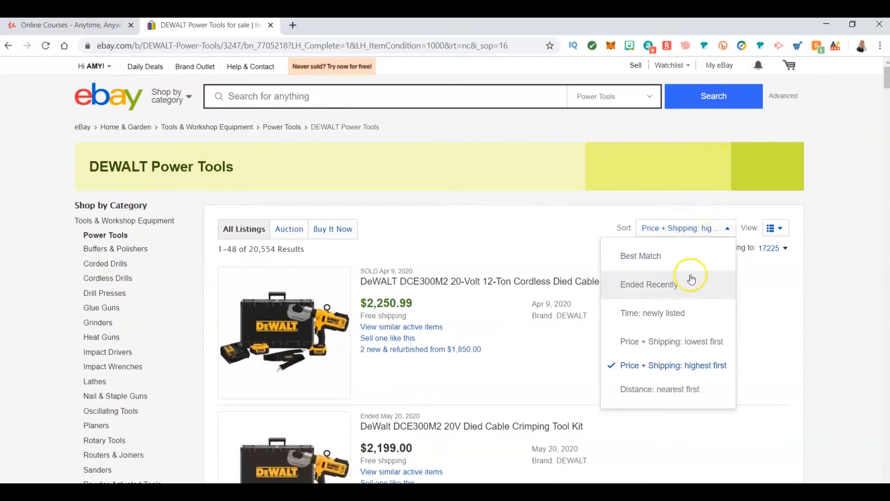
{"action": "mouse_move", "coordinate": [664, 300]}
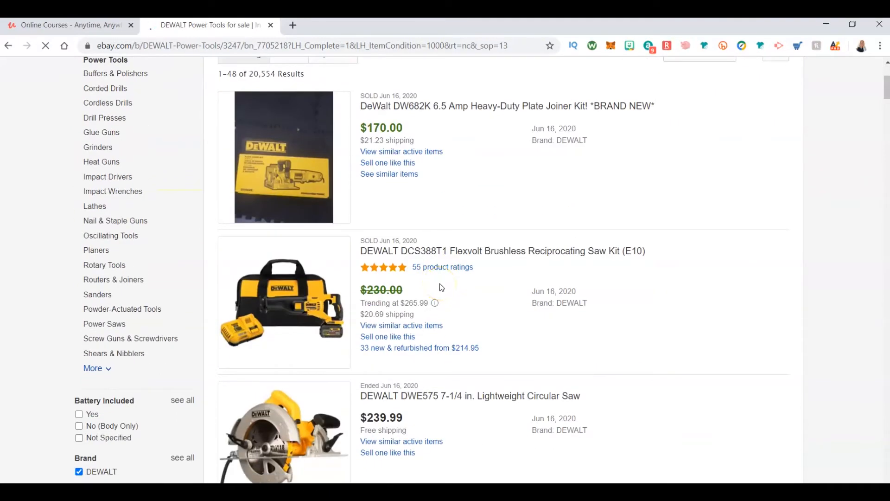
{"action": "scroll", "scroll_direction": "down", "scroll_amount": 3}
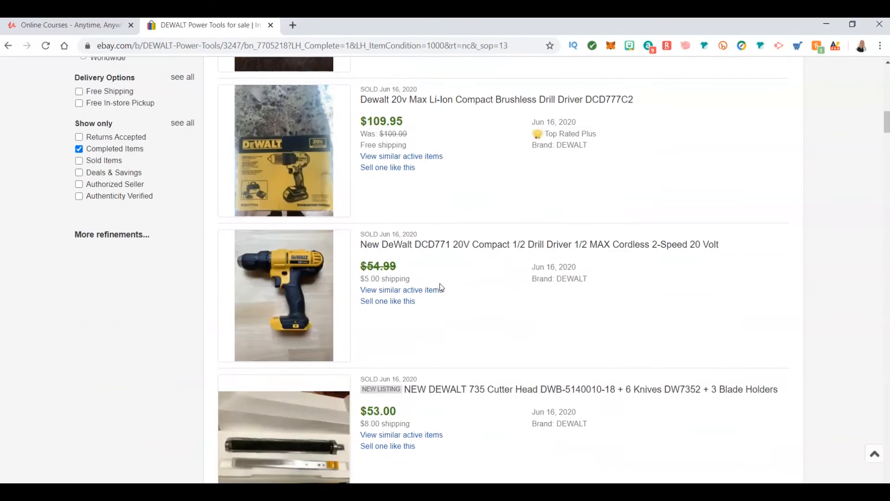
{"action": "scroll", "scroll_direction": "down", "scroll_amount": 3}
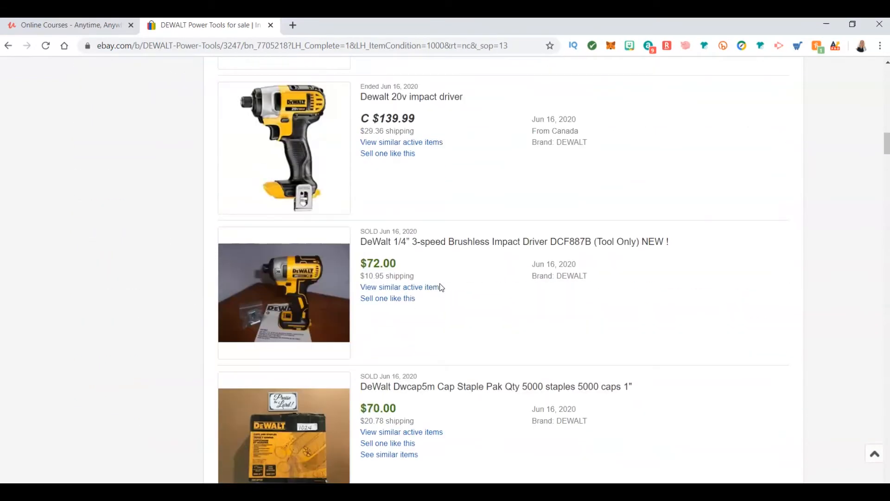
{"action": "scroll", "scroll_direction": "down", "scroll_amount": 3}
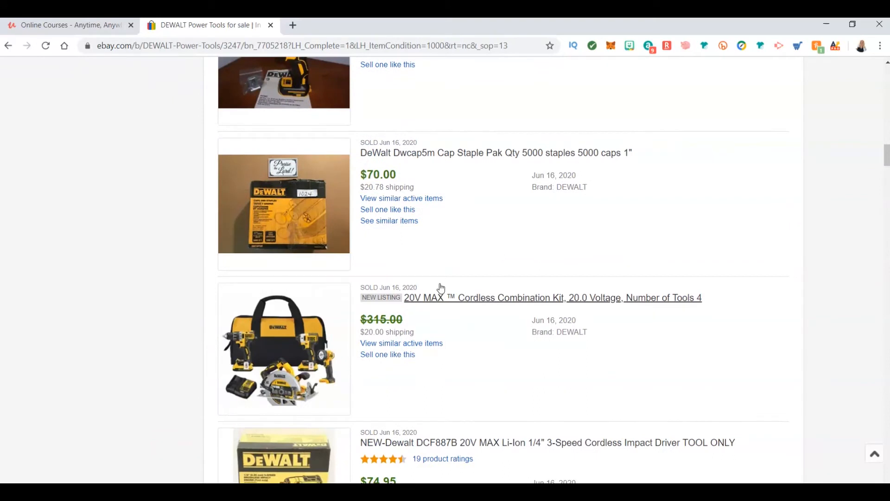
{"action": "scroll", "scroll_direction": "down", "scroll_amount": 3}
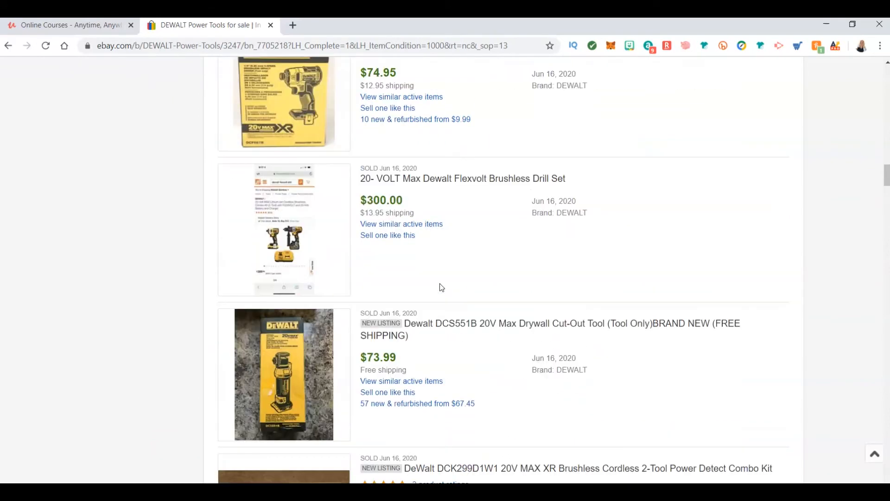
{"action": "scroll", "scroll_direction": "down", "scroll_amount": 3}
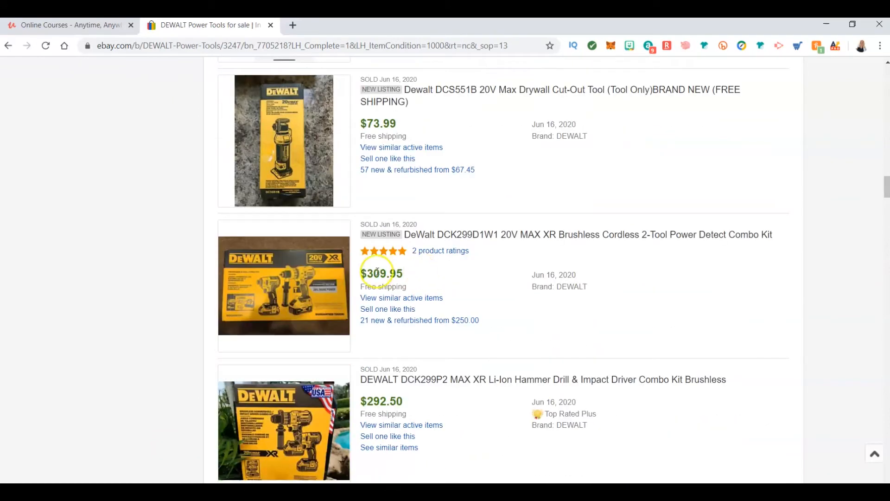
{"action": "scroll", "scroll_direction": "down", "scroll_amount": 3}
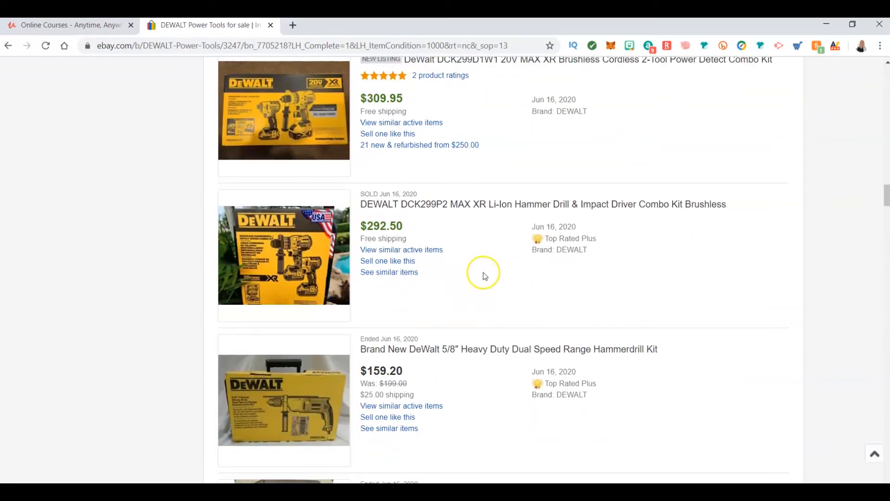
{"action": "scroll", "scroll_direction": "down", "scroll_amount": 3}
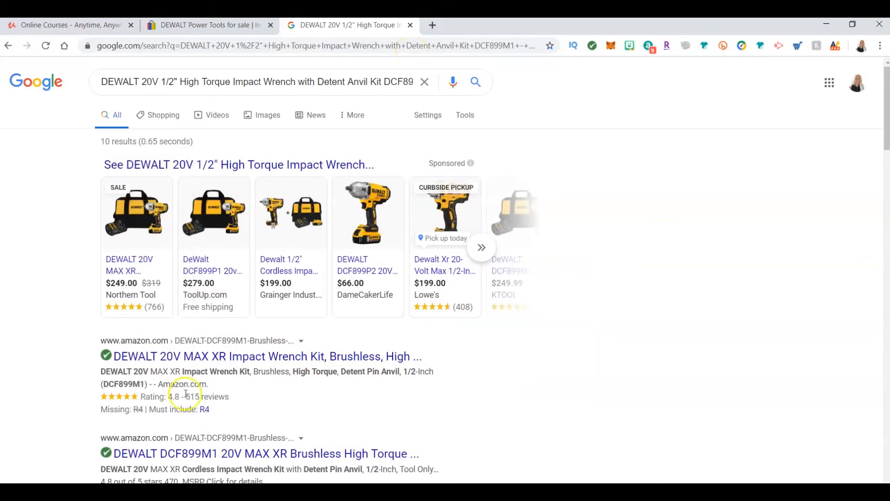
{"action": "mouse_move", "coordinate": [137, 213]}
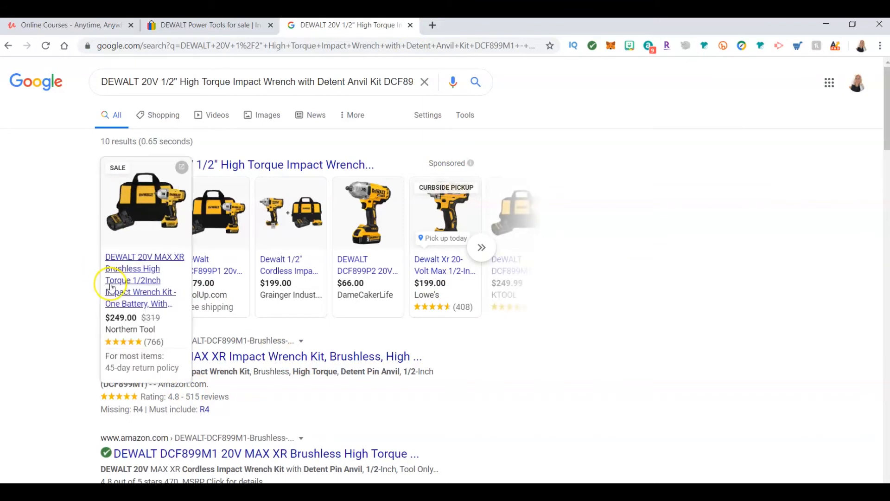
Search Google for the DEWALT 20V 1/2" High Torque Impact Wrench kit title to compare Shopping prices
{"action": "left_click", "coordinate": [216, 25]}
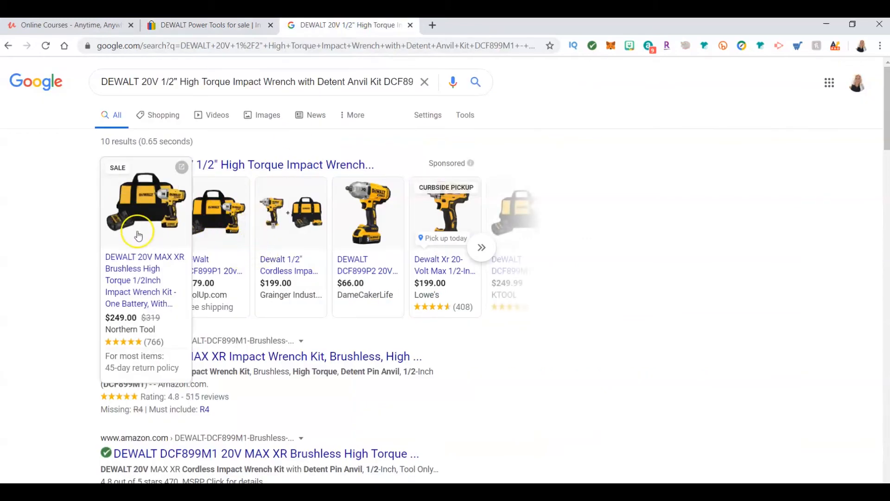
{"action": "mouse_move", "coordinate": [146, 207]}
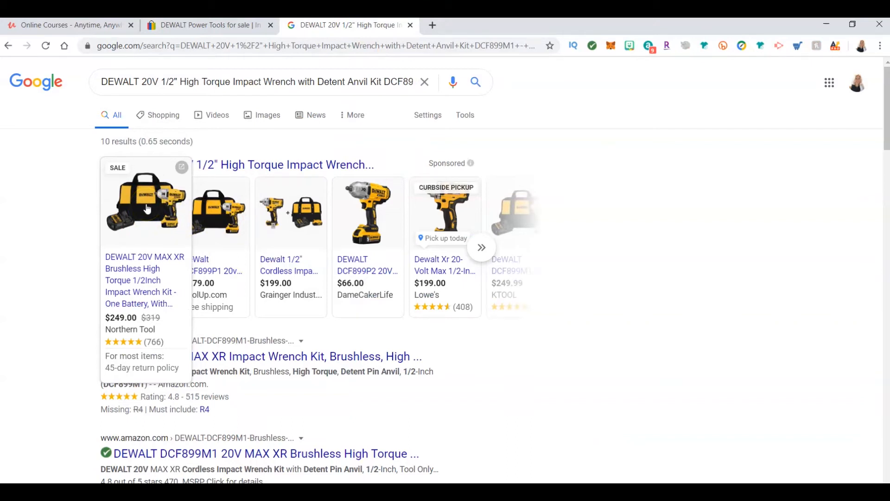
{"action": "mouse_move", "coordinate": [433, 212]}
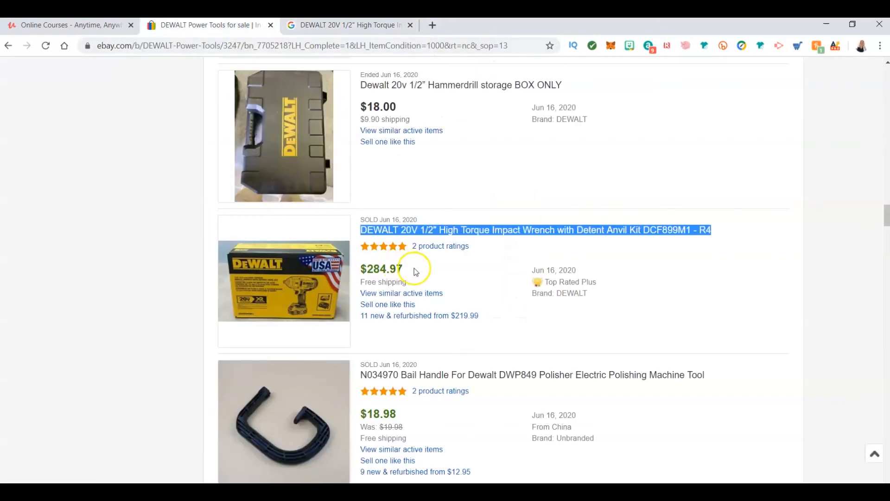
{"action": "mouse_move", "coordinate": [499, 202]}
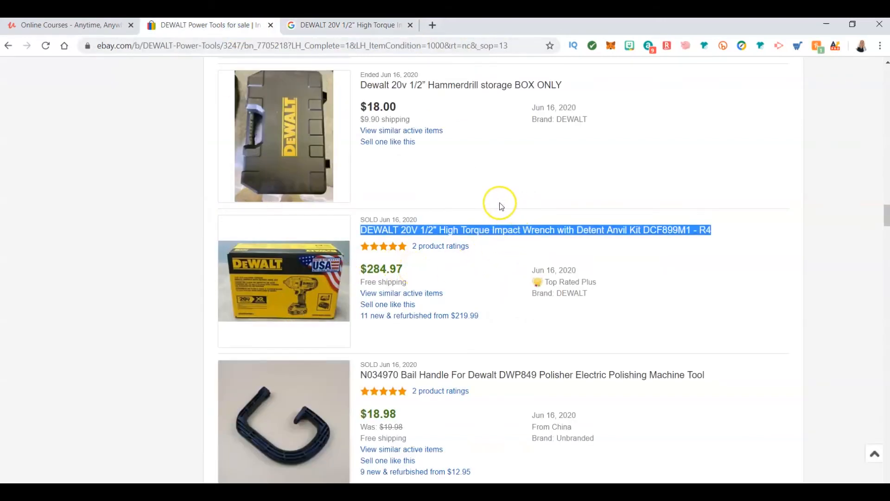
{"action": "mouse_move", "coordinate": [424, 274]}
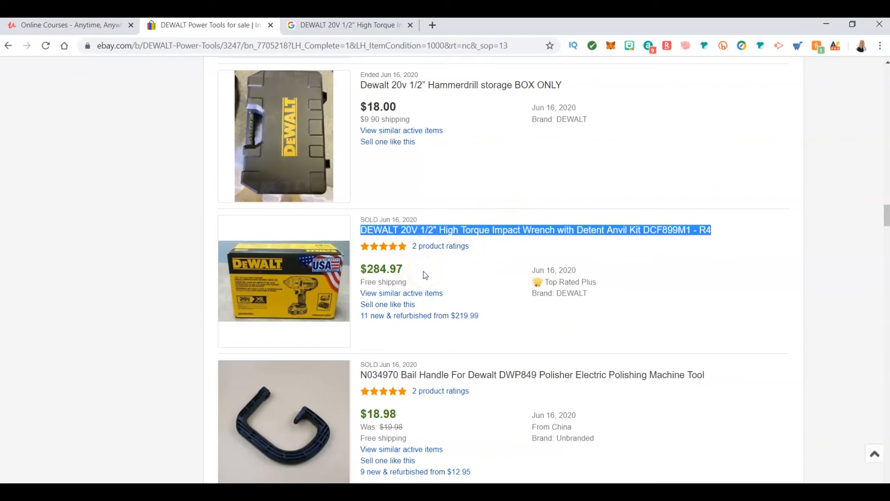
Return to the eBay DEWALT completed listings and review the impact wrench sold for $284.97
{"action": "scroll", "scroll_direction": "down", "scroll_amount": 3}
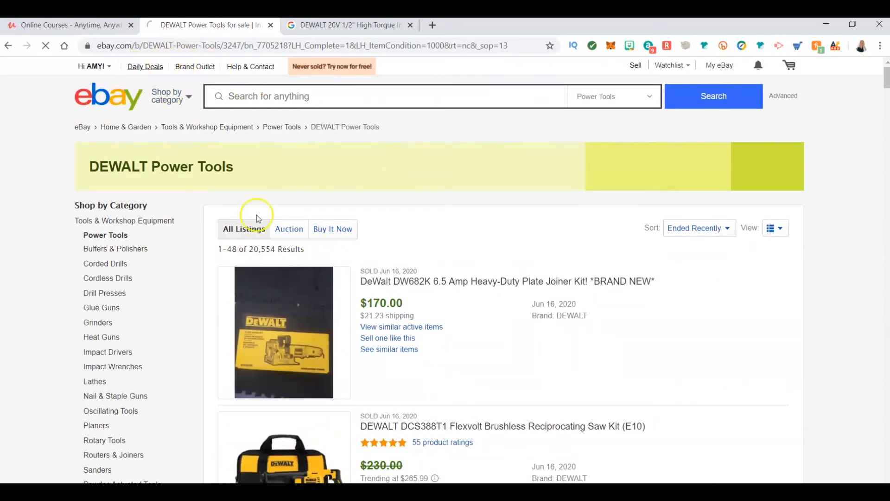
Go to eBay Daily Deals and browse featured deals such as the $1,139 MacBook Pro
{"action": "left_click", "coordinate": [144, 66]}
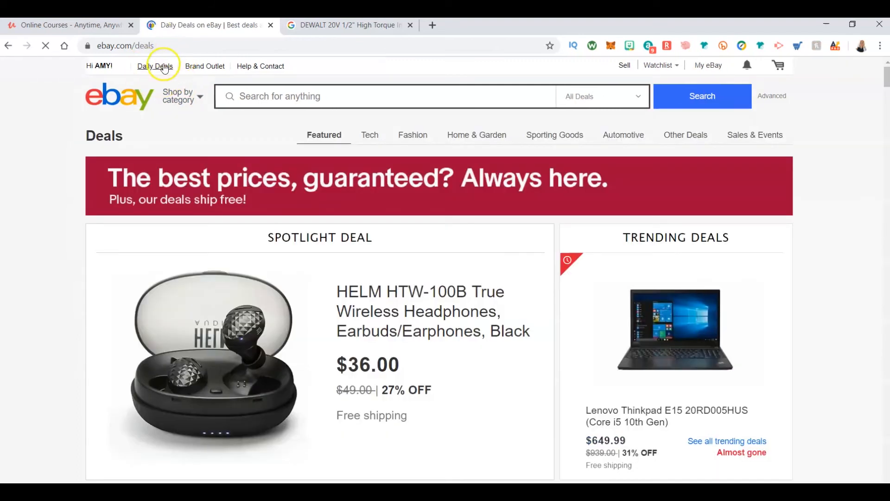
{"action": "scroll", "scroll_direction": "down", "scroll_amount": 3}
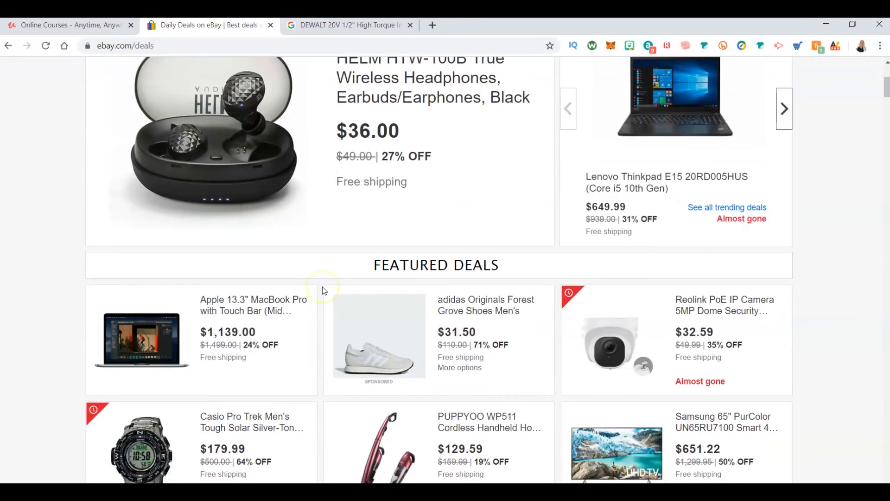
{"action": "scroll", "scroll_direction": "down", "scroll_amount": 3}
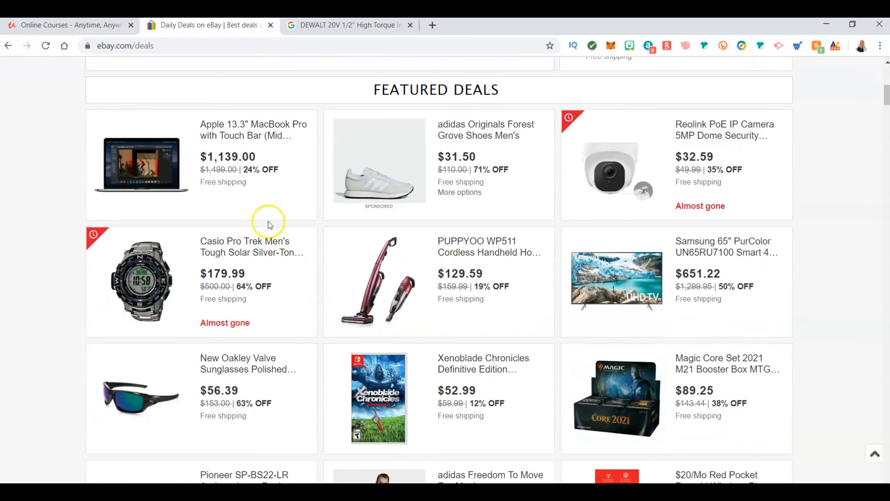
{"action": "mouse_move", "coordinate": [251, 189]}
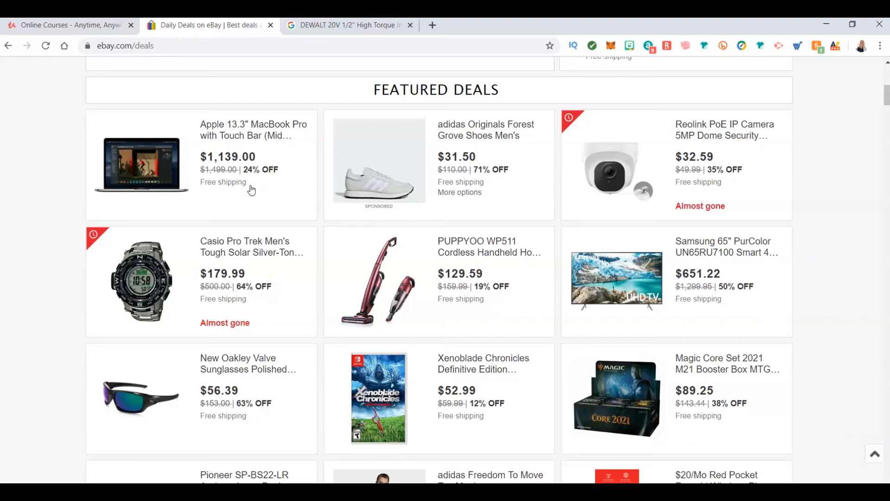
{"action": "scroll", "scroll_direction": "down", "scroll_amount": 3}
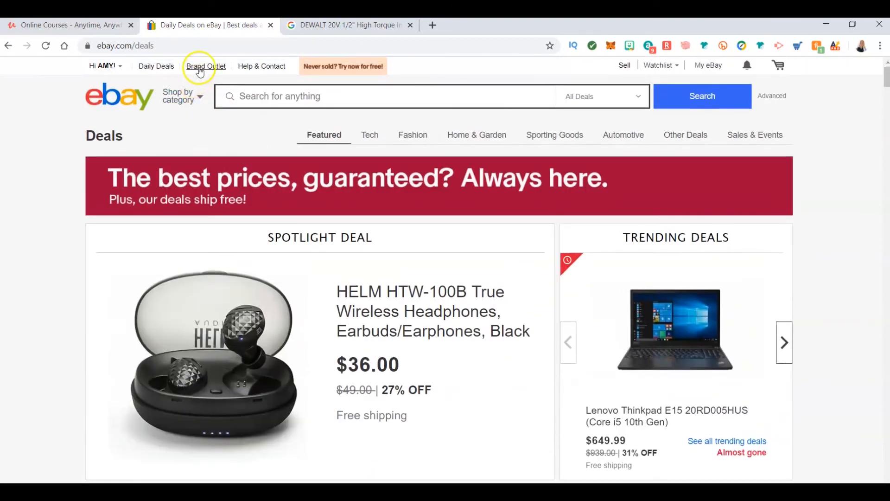
Go to the Brand Outlet page and browse brand discounts like adidas and Bose
{"action": "left_click", "coordinate": [205, 66]}
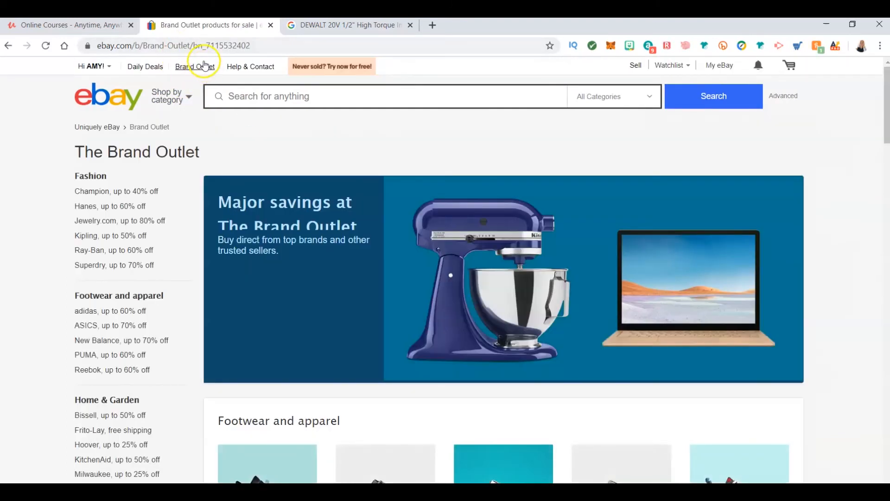
{"action": "scroll", "scroll_direction": "down", "scroll_amount": 3}
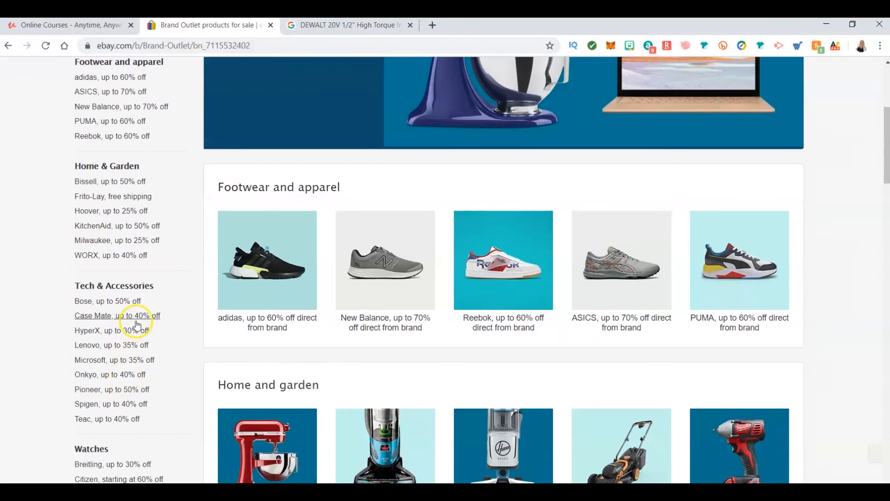
{"action": "scroll", "scroll_direction": "down", "scroll_amount": 3}
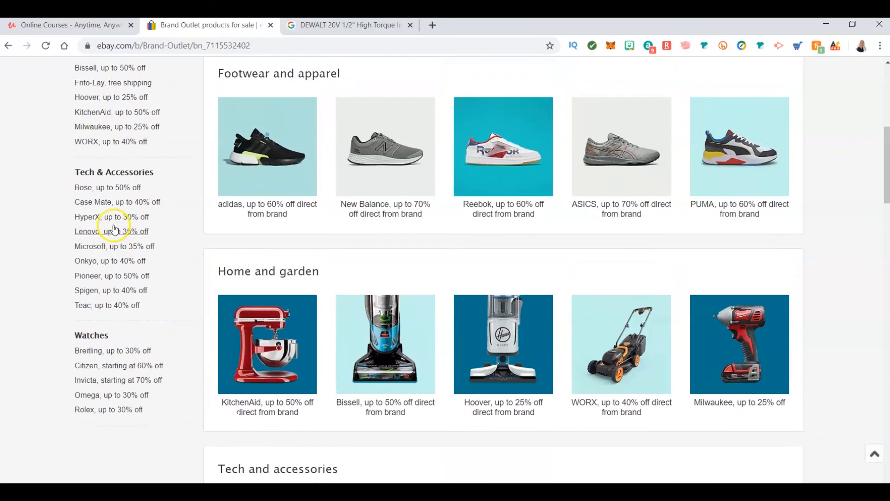
{"action": "scroll", "scroll_direction": "up", "scroll_amount": 3}
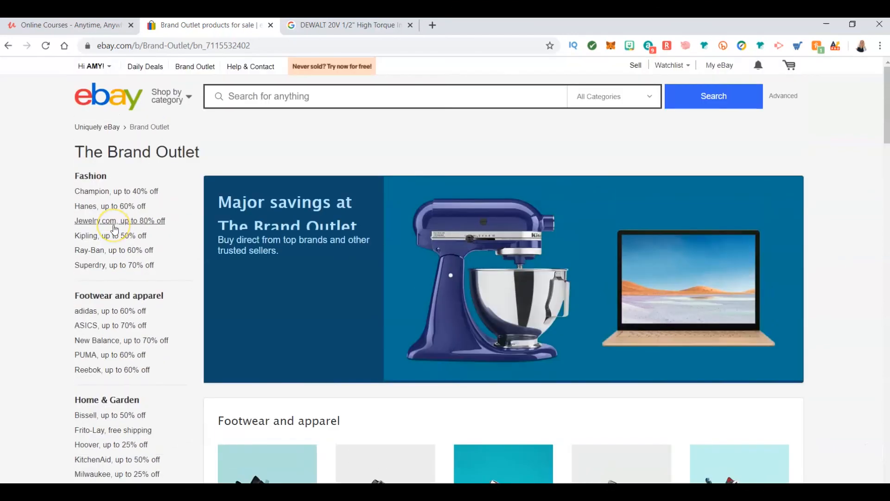
{"action": "mouse_move", "coordinate": [249, 185]}
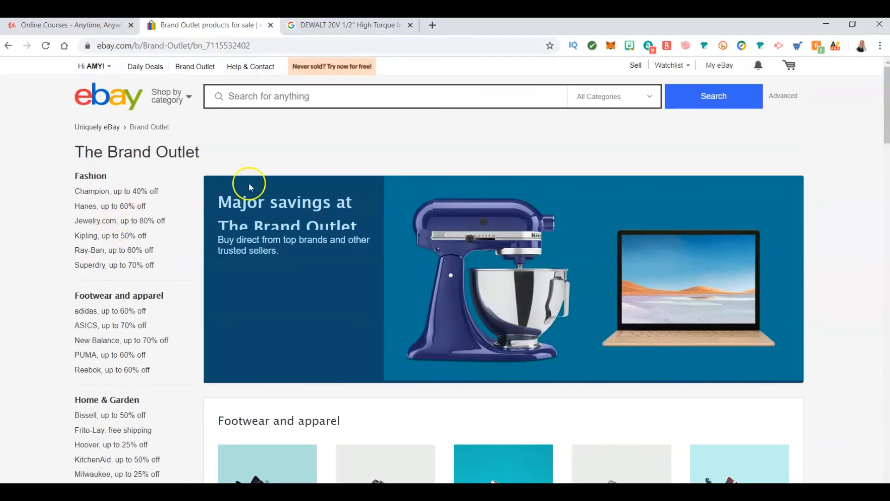
{"action": "mouse_move", "coordinate": [473, 93]}
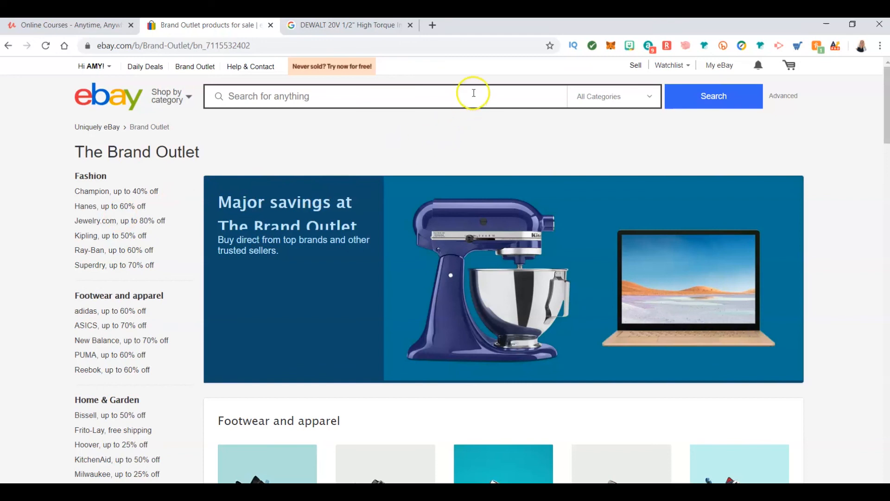
{"action": "mouse_move", "coordinate": [349, 137]}
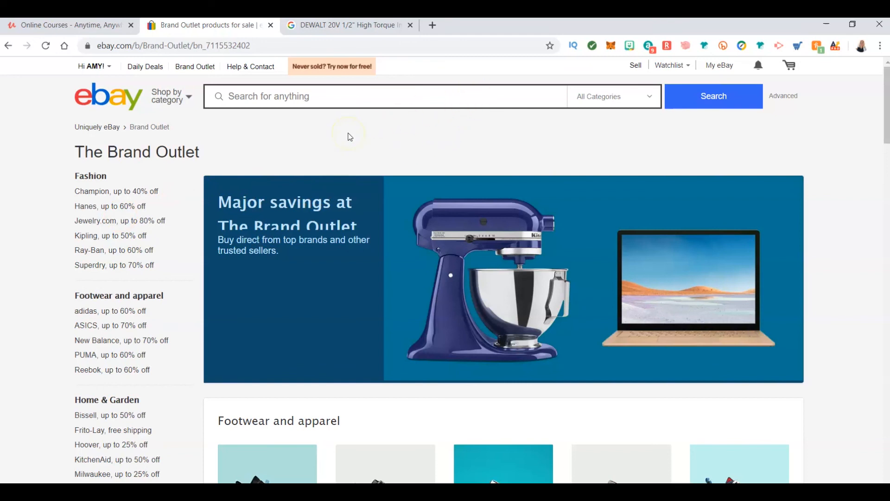